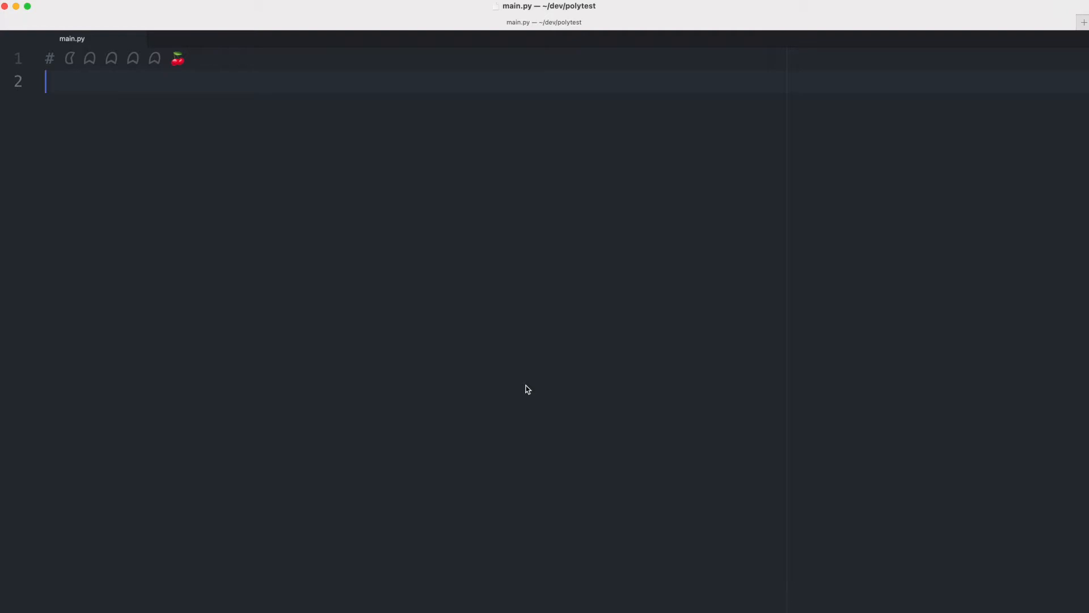
# Write 'class Pacman:' with pass, then 'sprites = [Pacman()]' on the line below
pyautogui.write('clas')
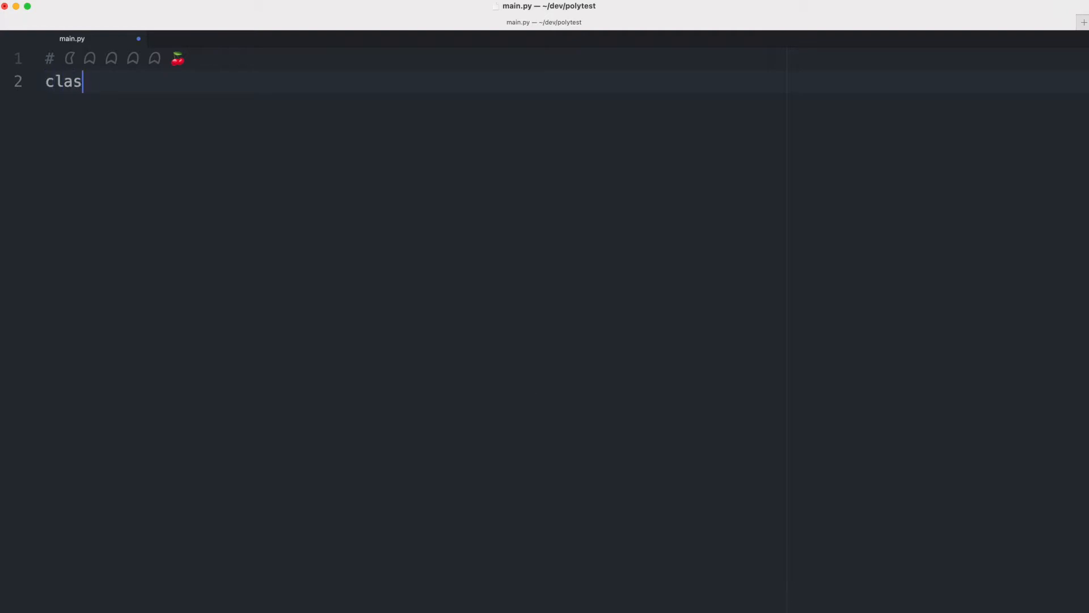
pyautogui.write('s Pacman:')
pyautogui.write('pass')
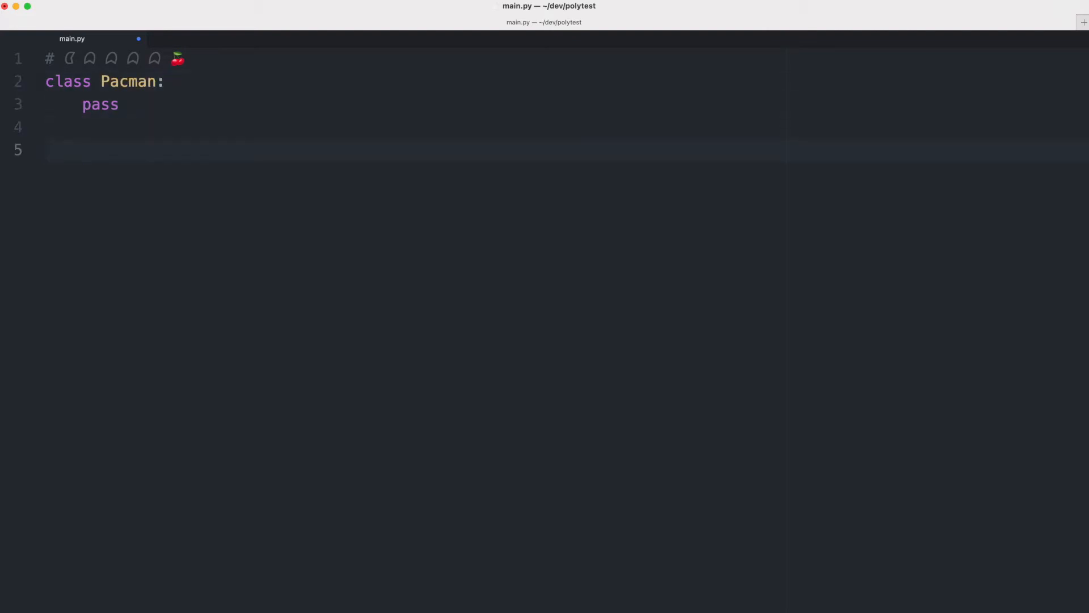
pyautogui.click(45, 149)
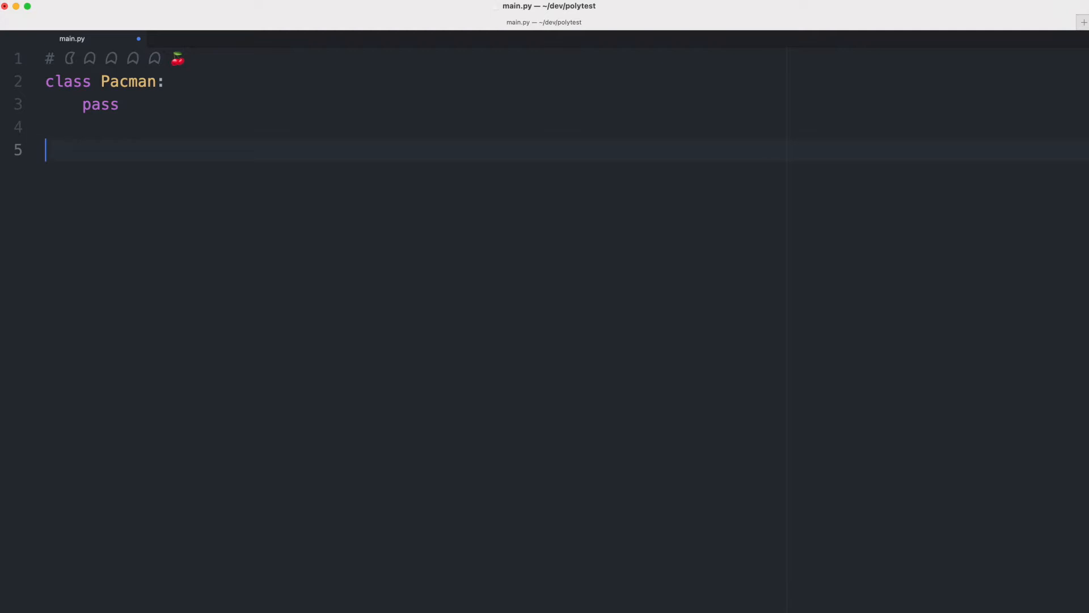
pyautogui.write('sprintes')
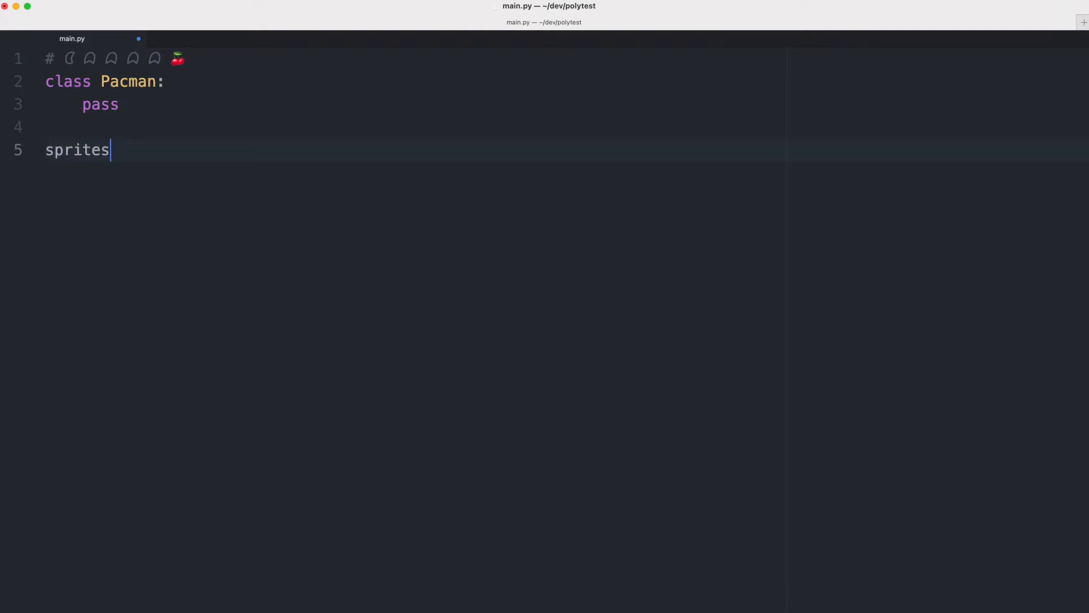
pyautogui.write('= [')
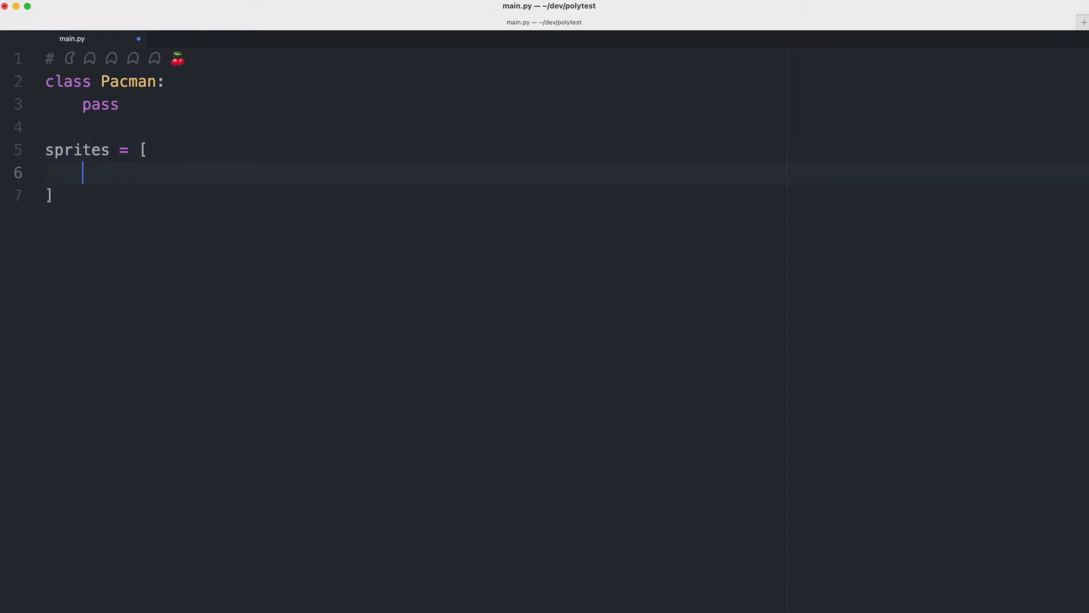
pyautogui.write('Pacman')
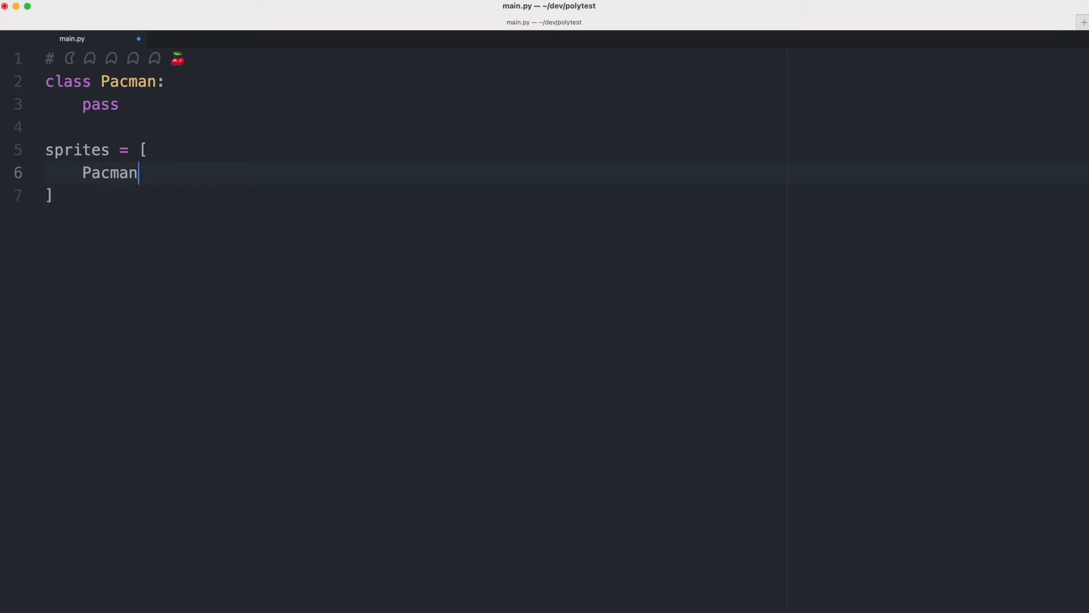
pyautogui.write('()')
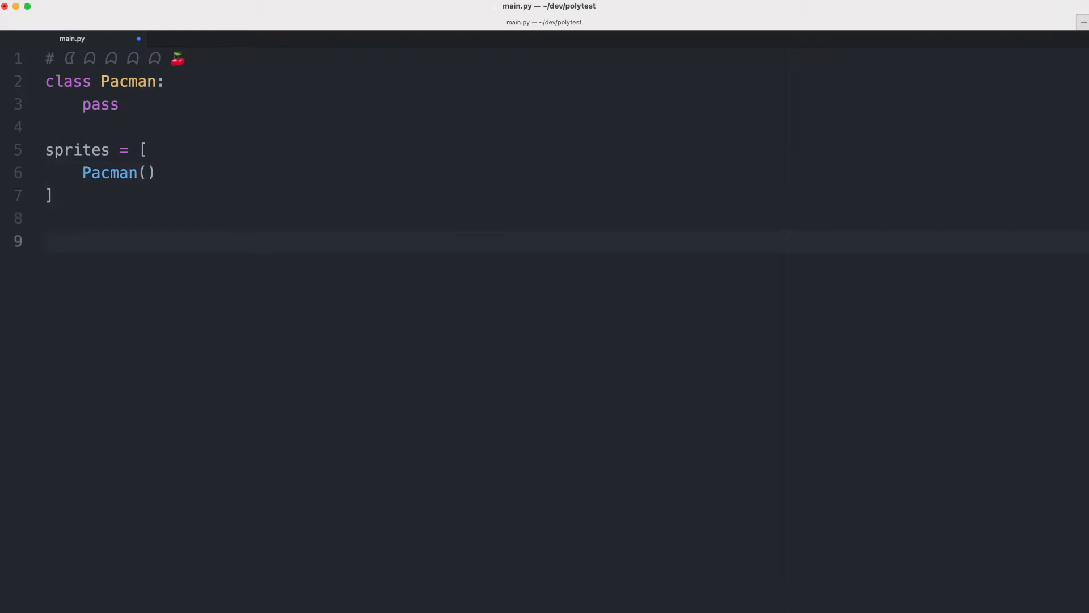
# Add a 'for s in sprites:' loop whose indented body prints the Pacman glyph
pyautogui.write('for')
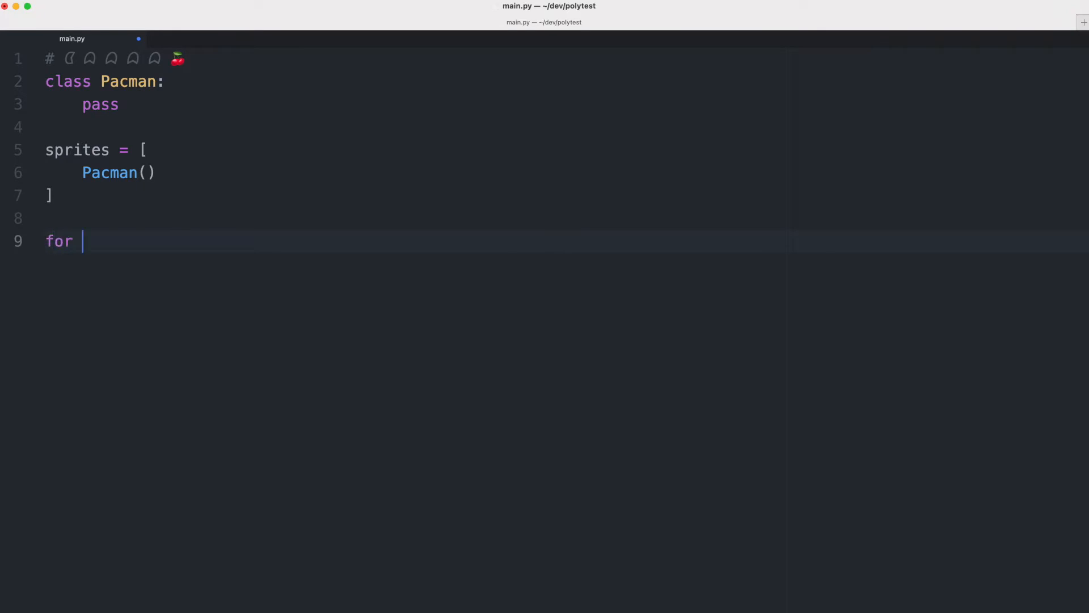
pyautogui.write('s in sprit')
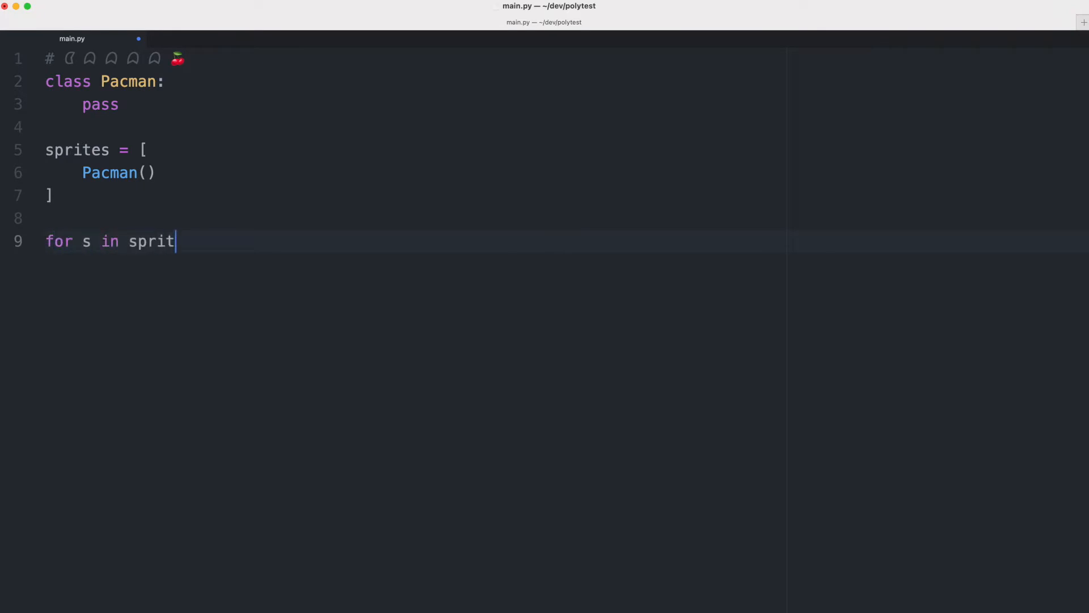
pyautogui.write('es:')
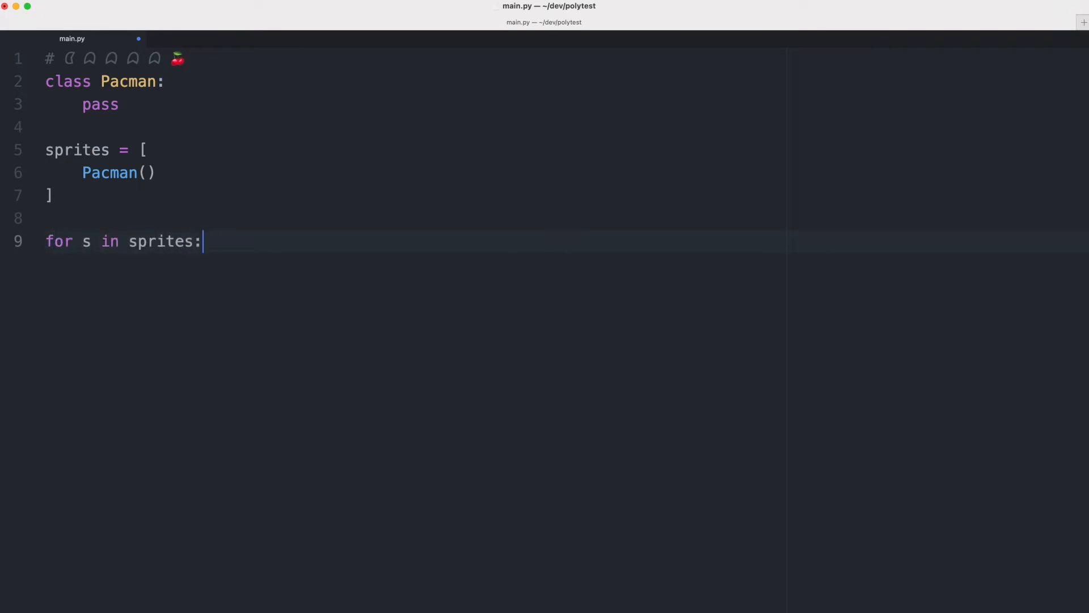
pyautogui.press('enter')
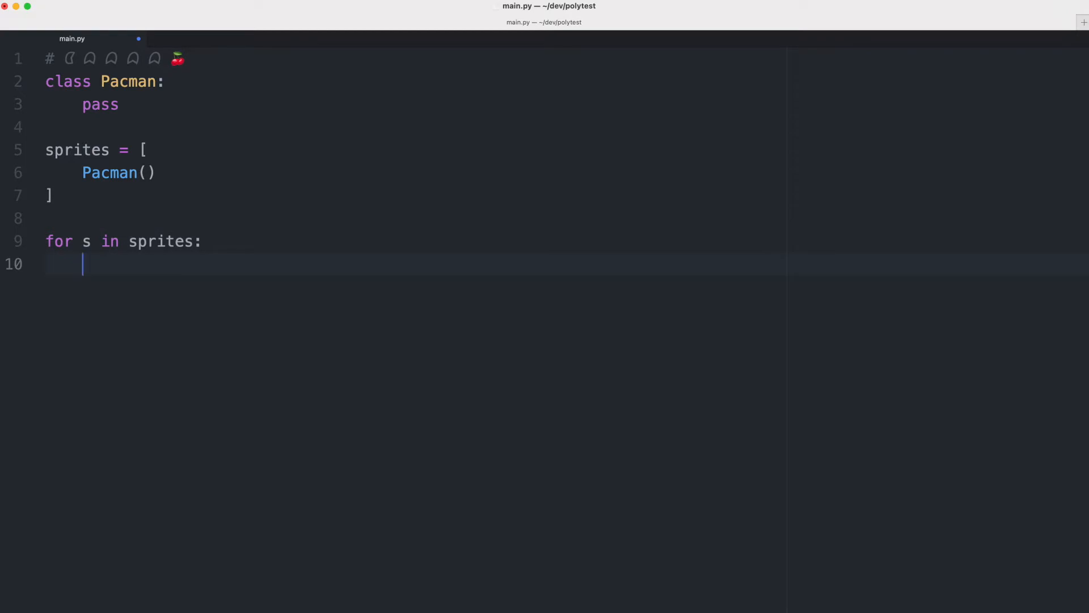
pyautogui.write('pr')
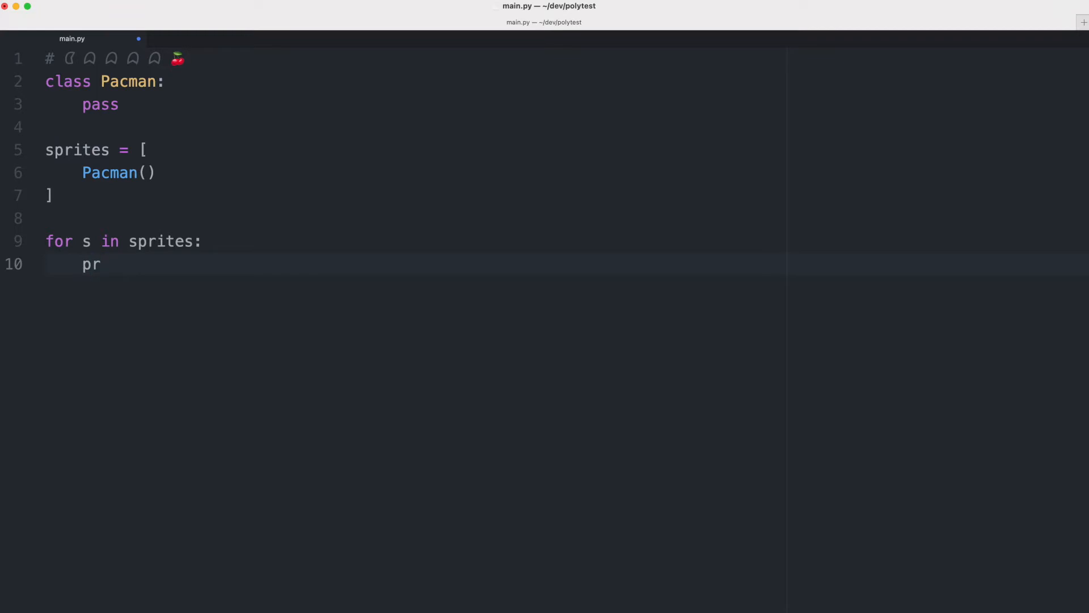
pyautogui.write('int(')
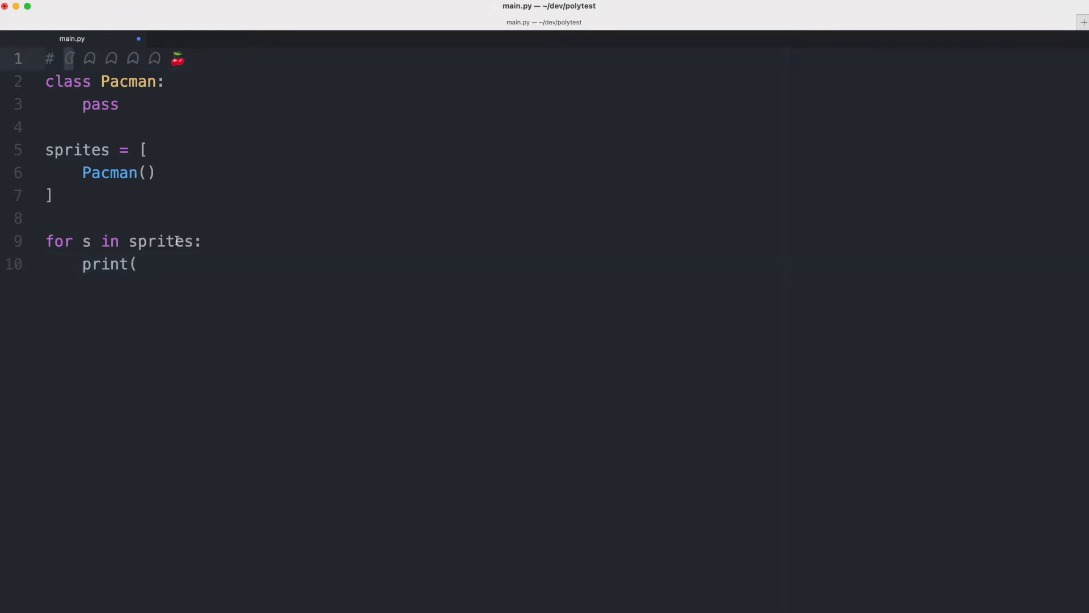
pyautogui.write('"C"')
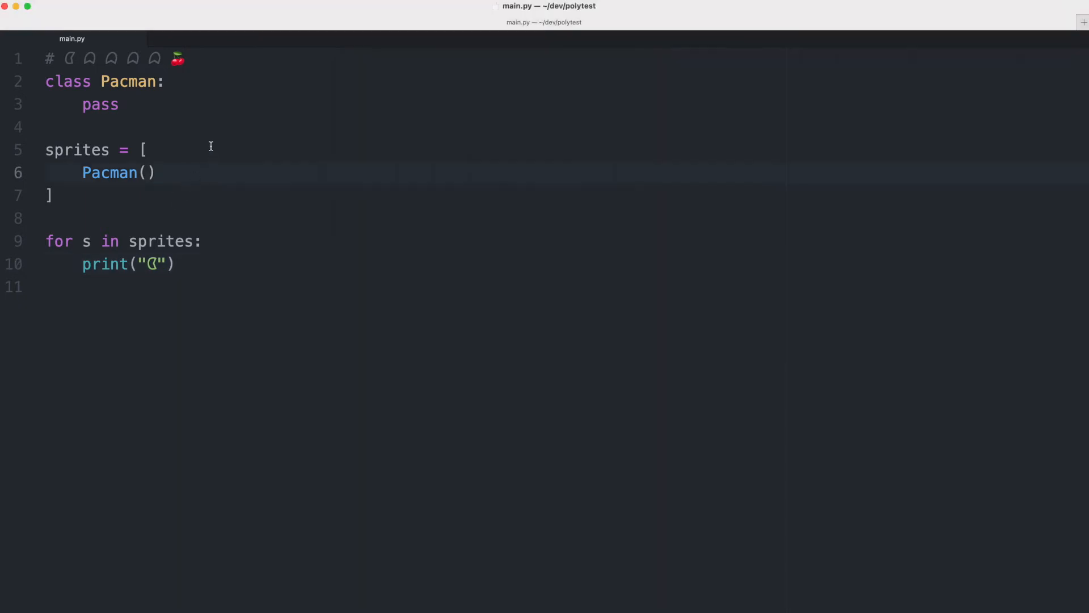
# Add 'class Ghost: pass' and append Ghost() after Pacman() in the sprites list
pyautogui.write('c')
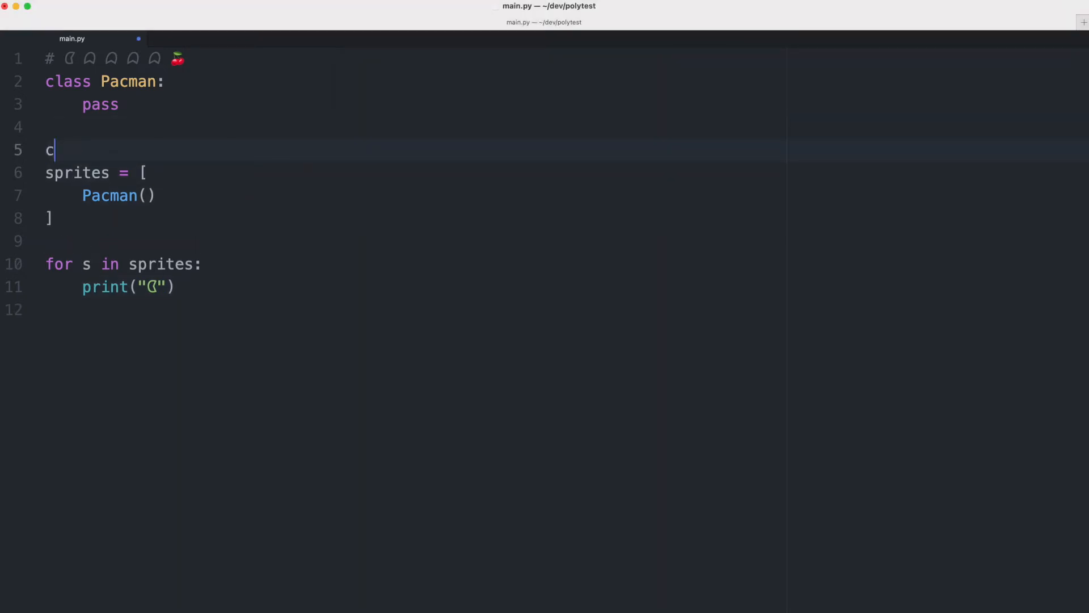
pyautogui.write('lass Gh')
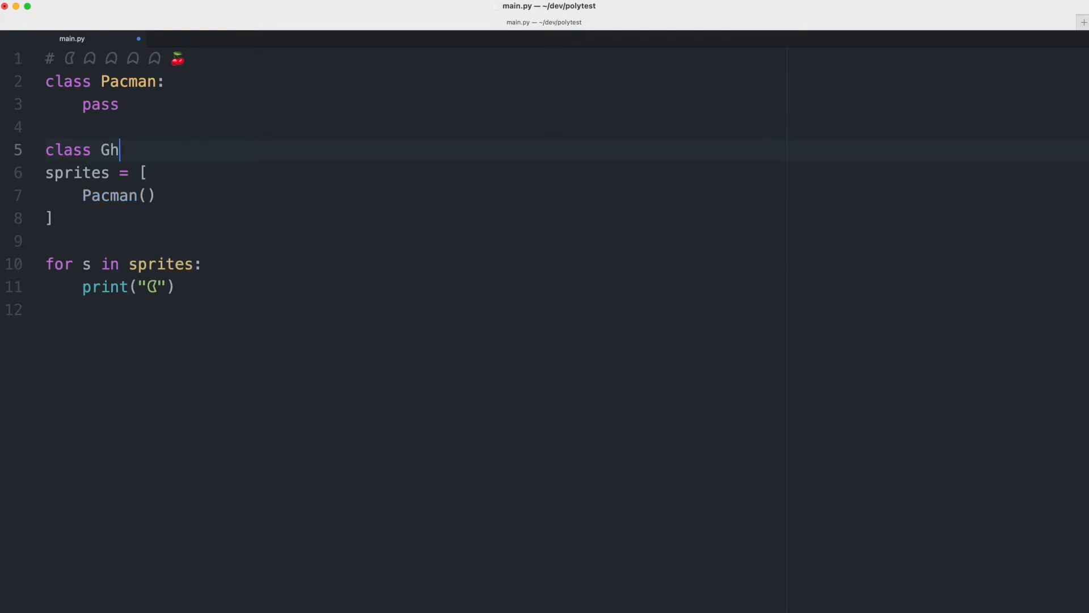
pyautogui.write('ost:')
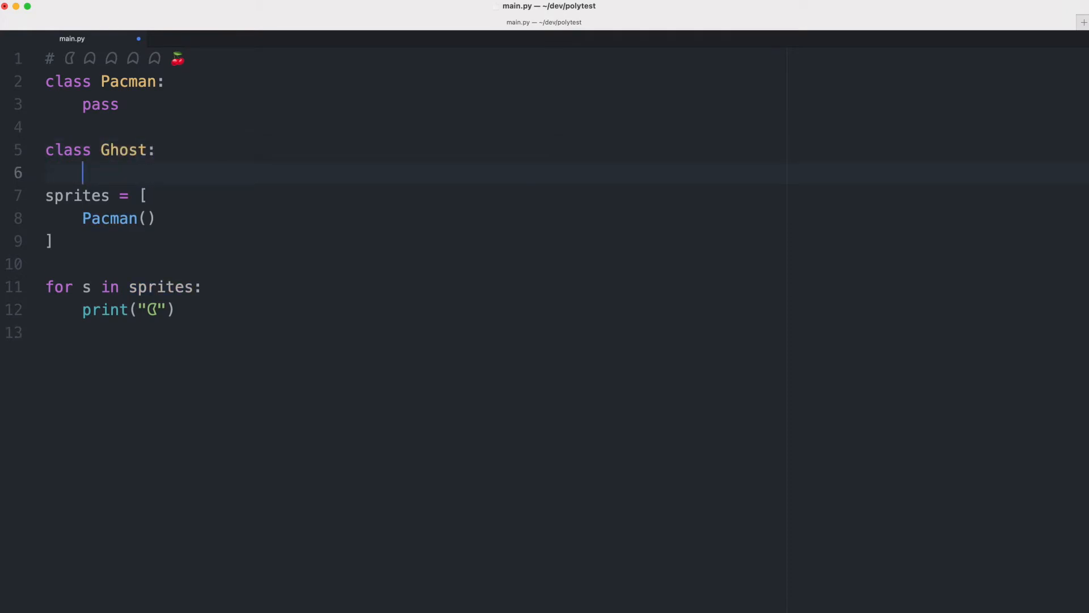
pyautogui.write('pass')
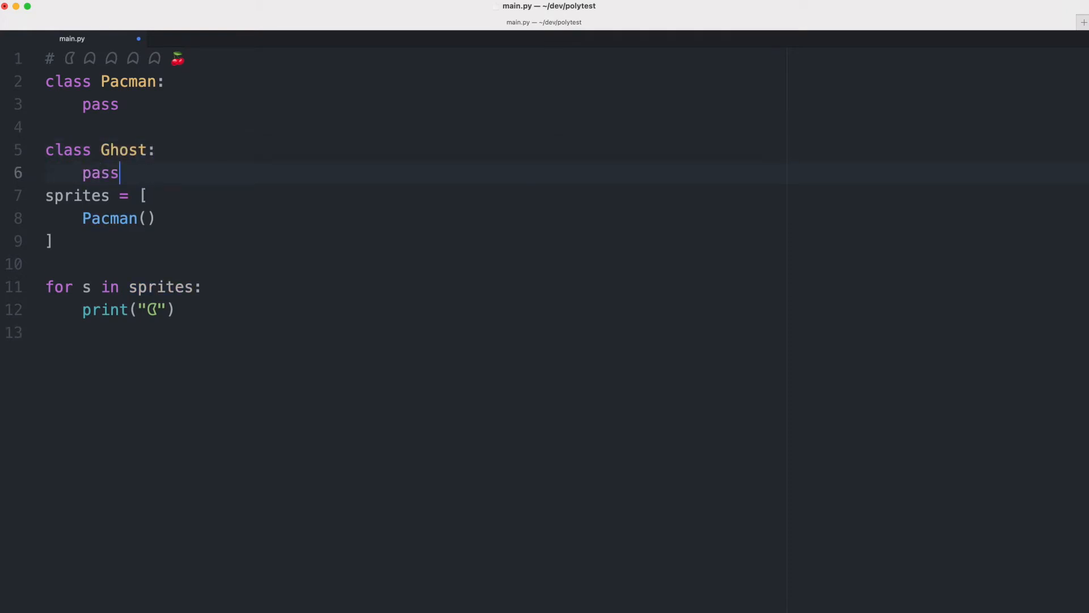
pyautogui.press('enter')
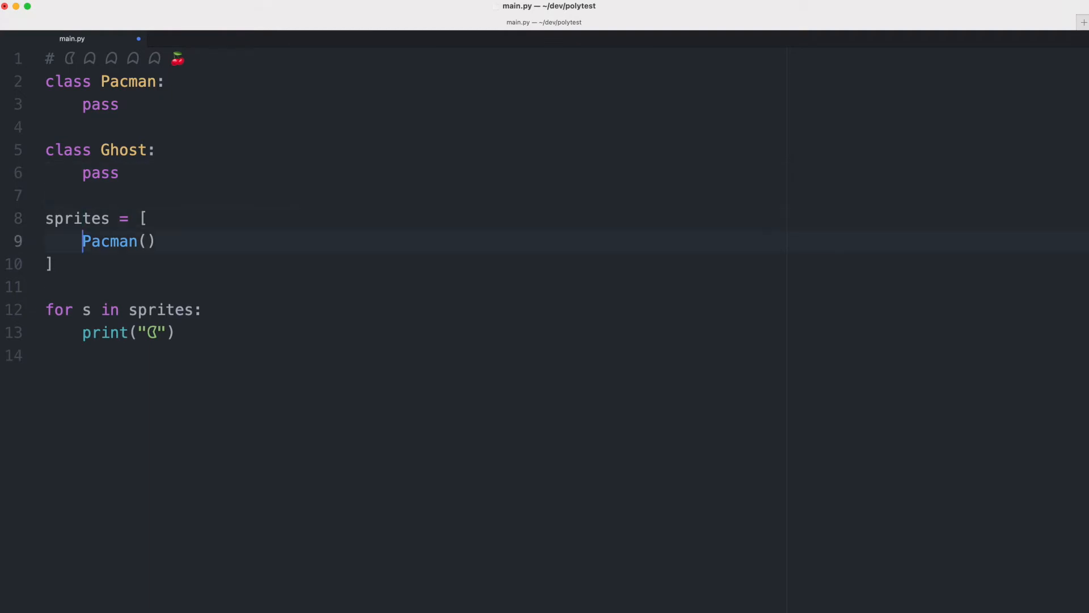
pyautogui.write(',')
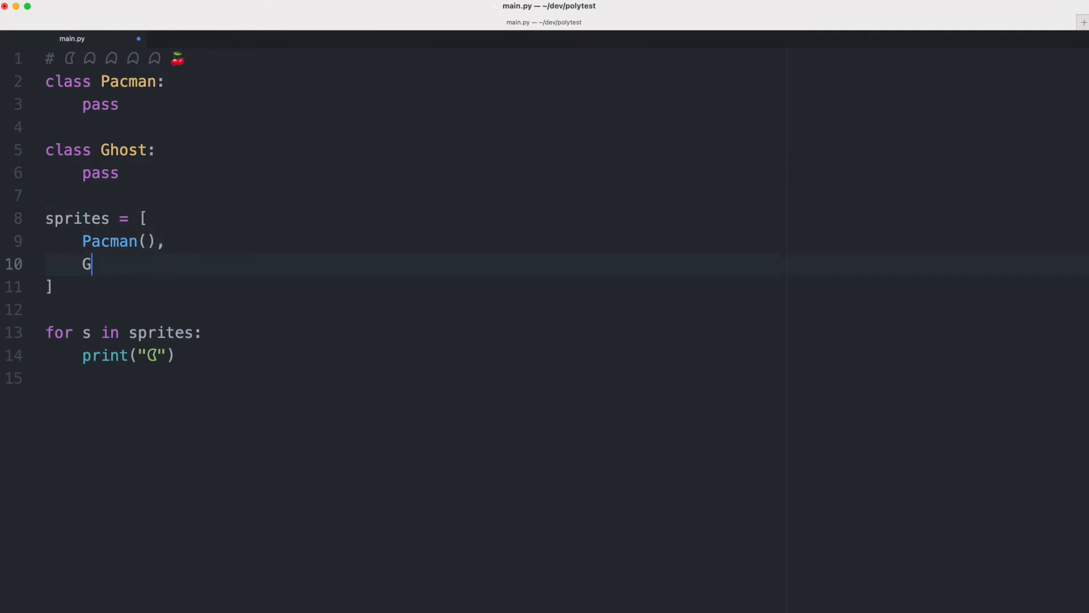
pyautogui.write('host')
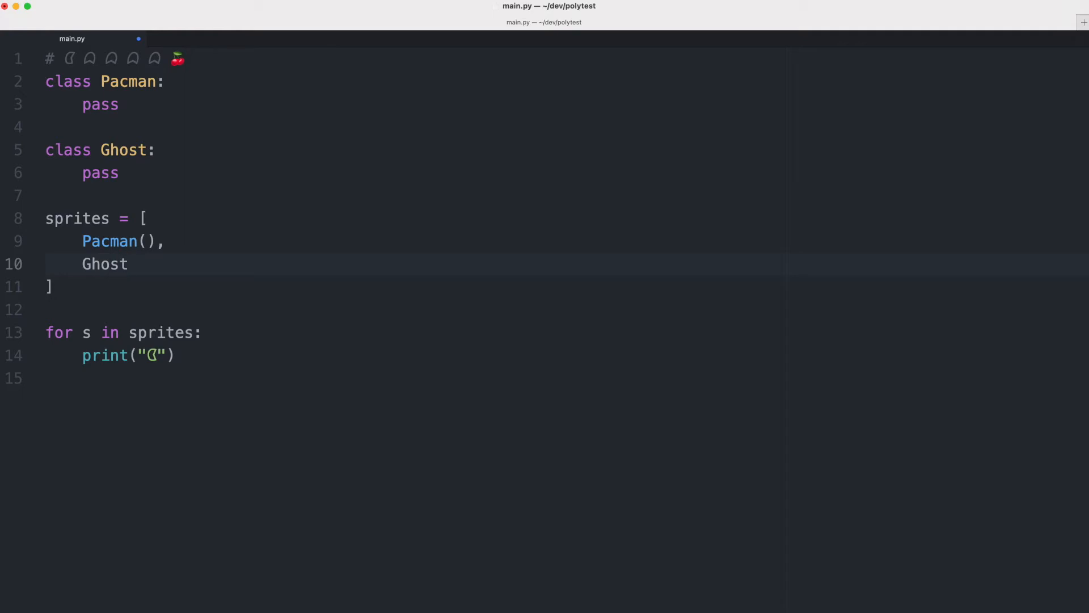
pyautogui.write('()')
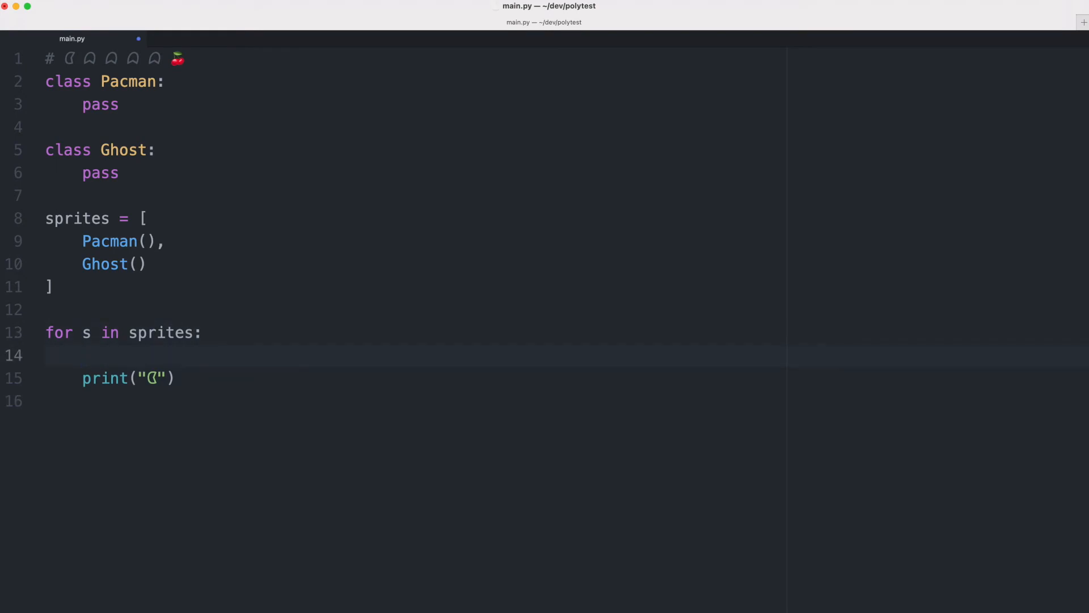
# Wrap the print in 'if isinstance(s, Pacman):' with an else printing "👻"
pyautogui.write('if isinstance(s')
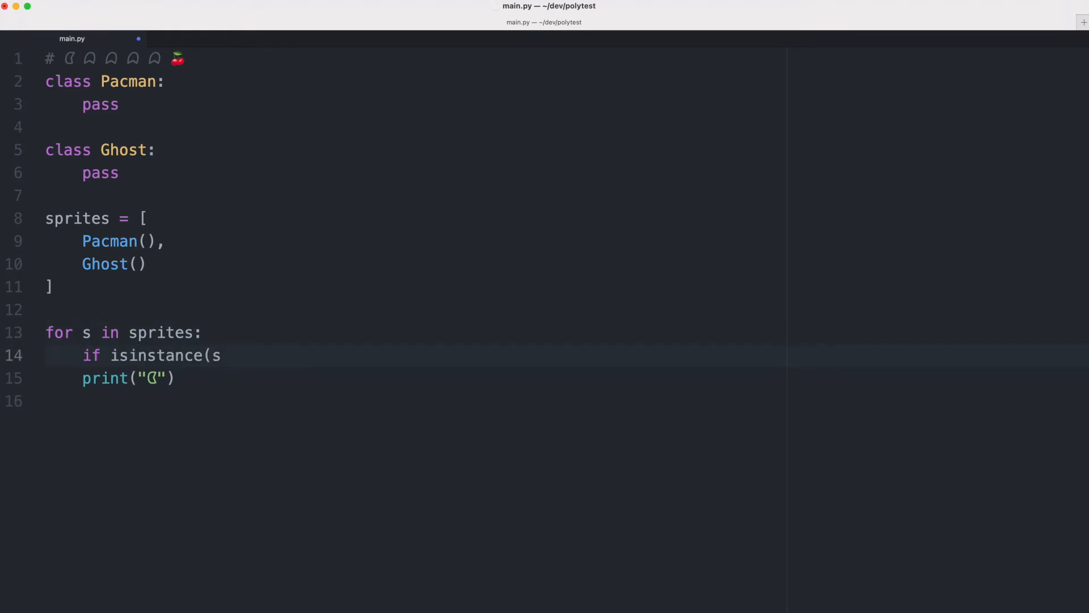
pyautogui.write(', Pa')
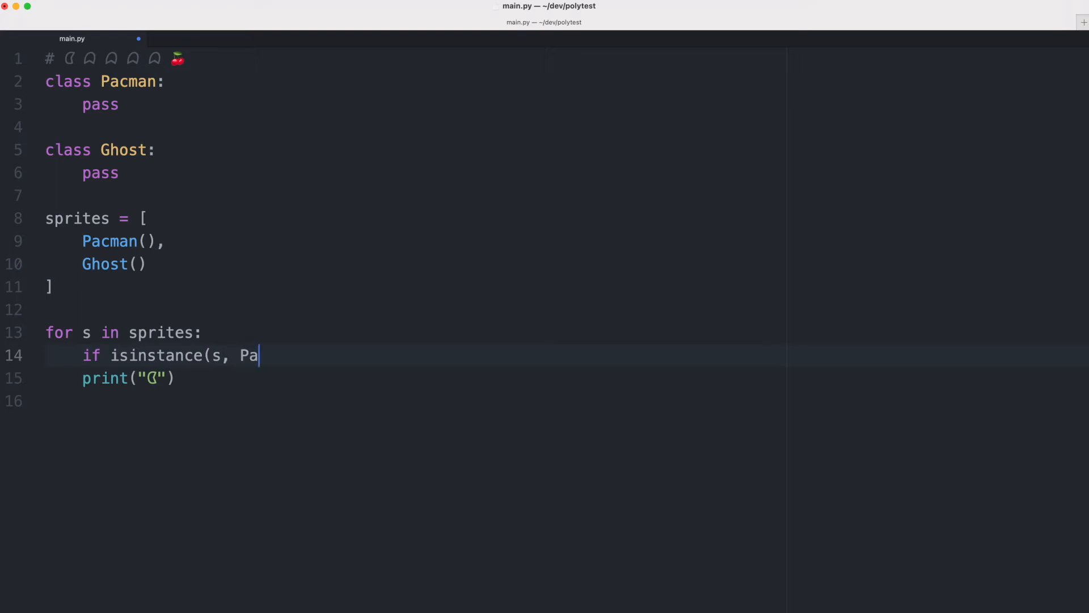
pyautogui.write('cman)')
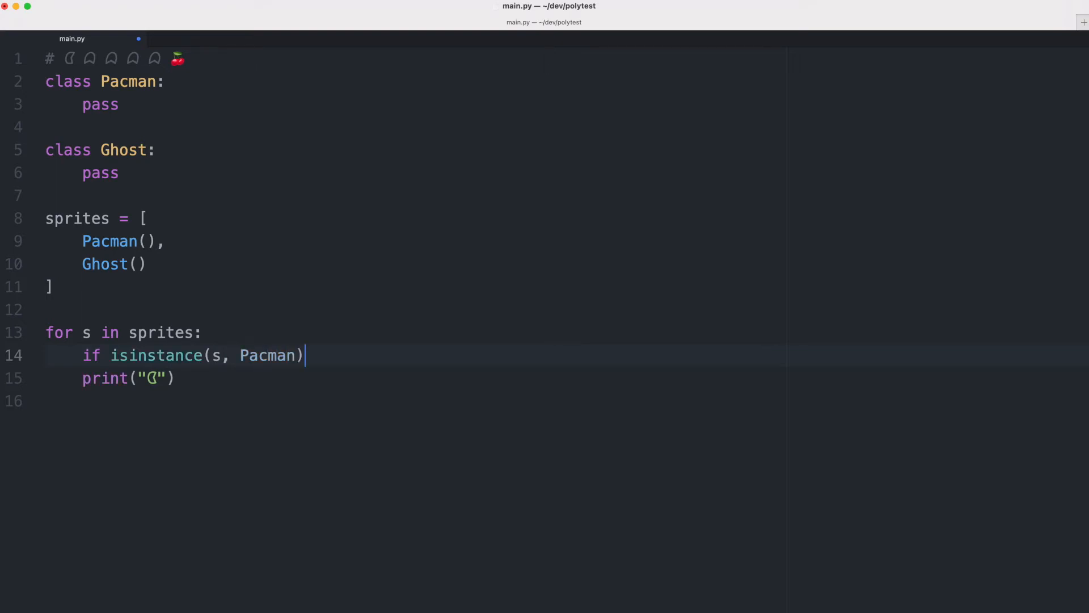
pyautogui.write(':')
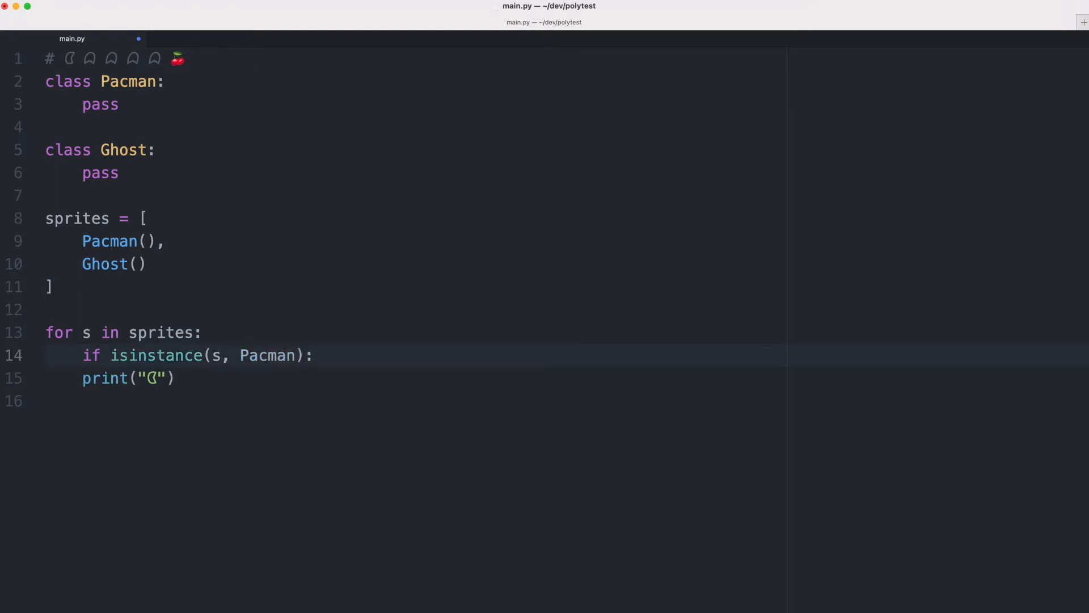
pyautogui.write('e')
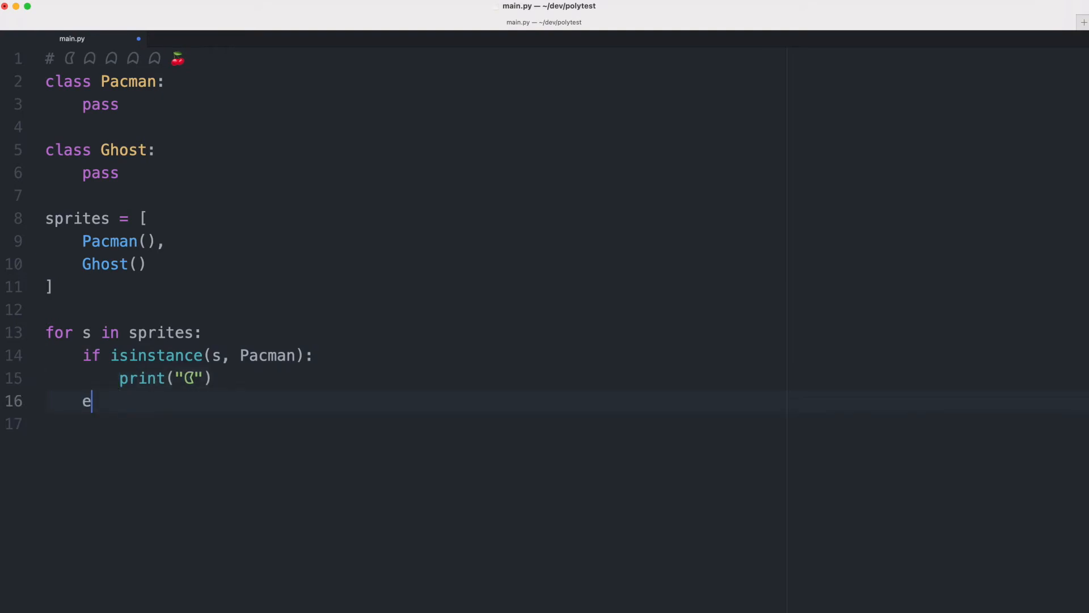
pyautogui.write('lse:')
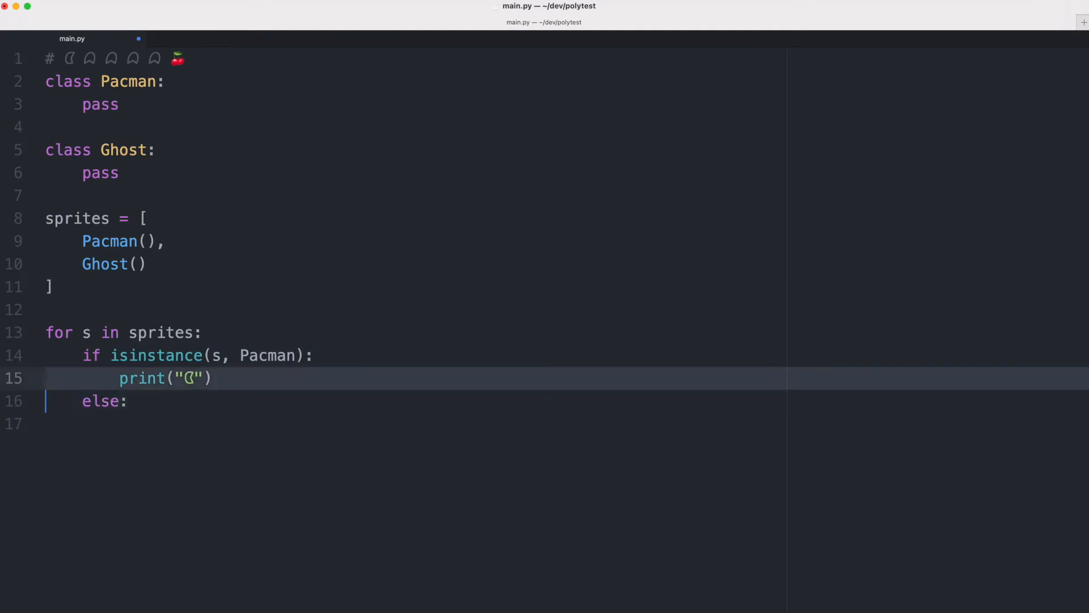
pyautogui.write('print("👻")')
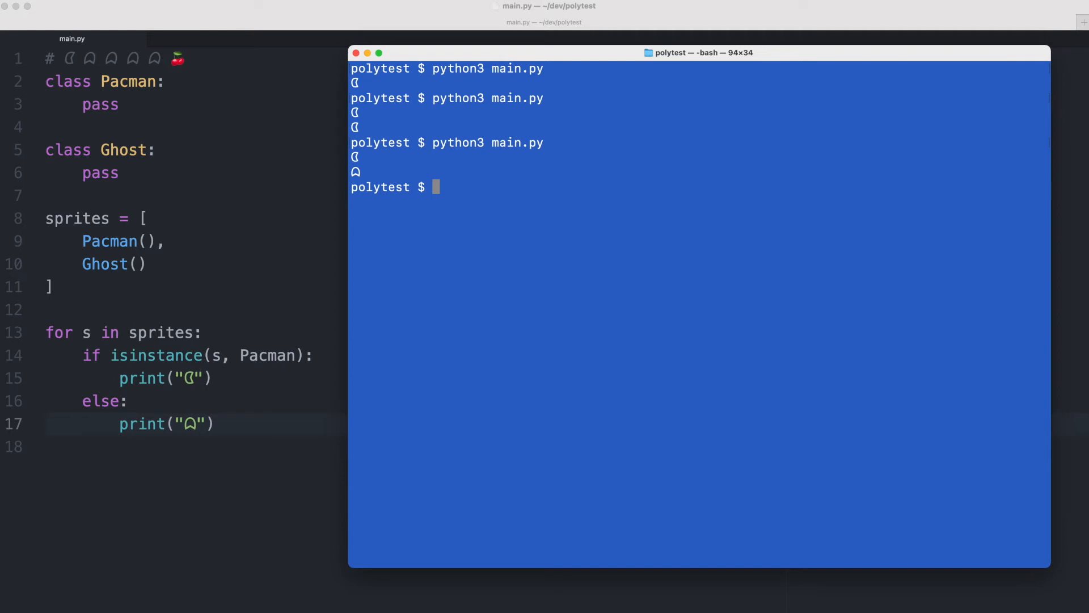
pyautogui.moveTo(189, 429)
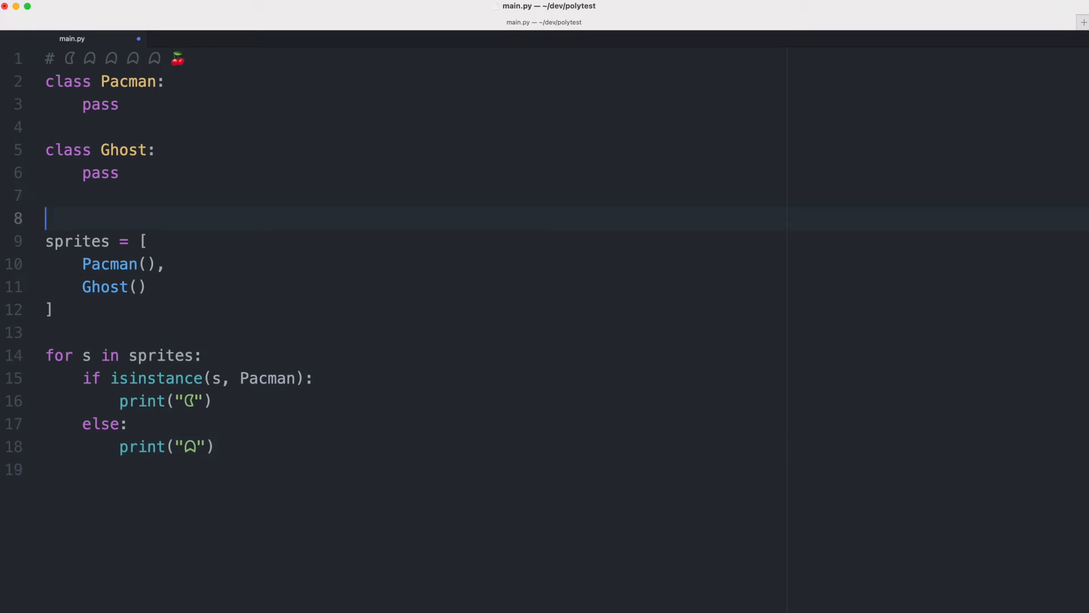
# Type a 'class...' placeholder after Ghost and open a blank line inside the Pacman class
pyautogui.write('class...')
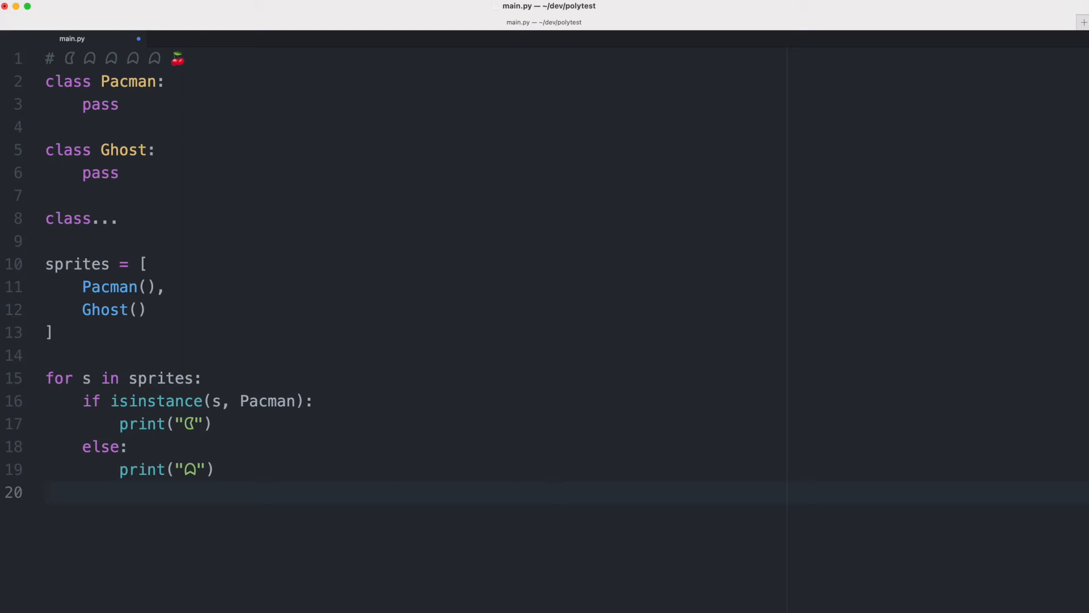
pyautogui.click(45, 492)
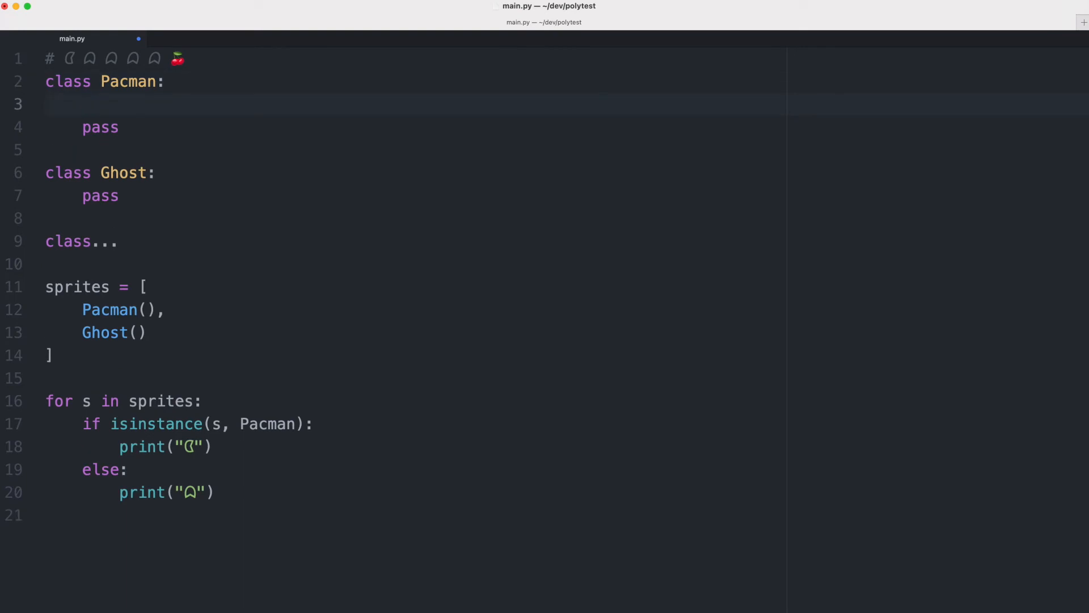
# Add draw(self) methods to Pacman and Ghost printing their glyphs, and delete 'class...'
pyautogui.click(83, 104)
pyautogui.write('def')
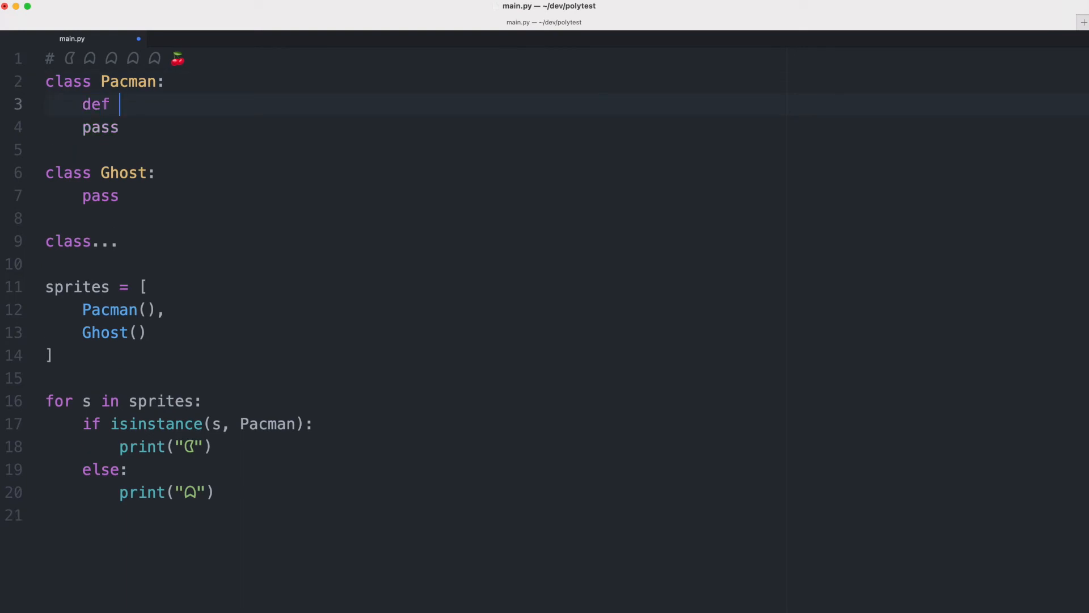
pyautogui.write('draw(')
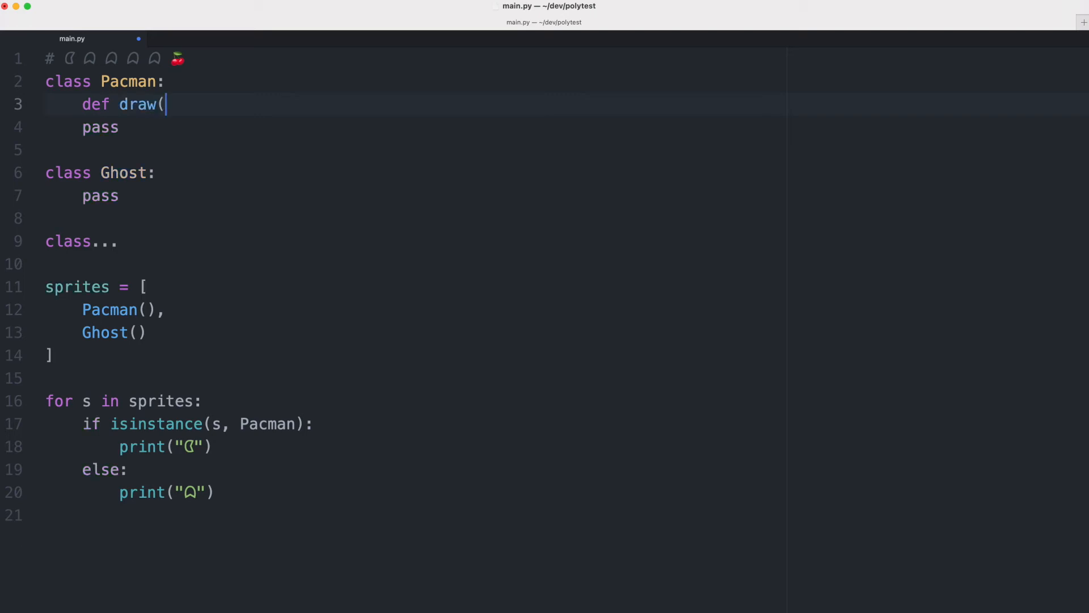
pyautogui.write('self):')
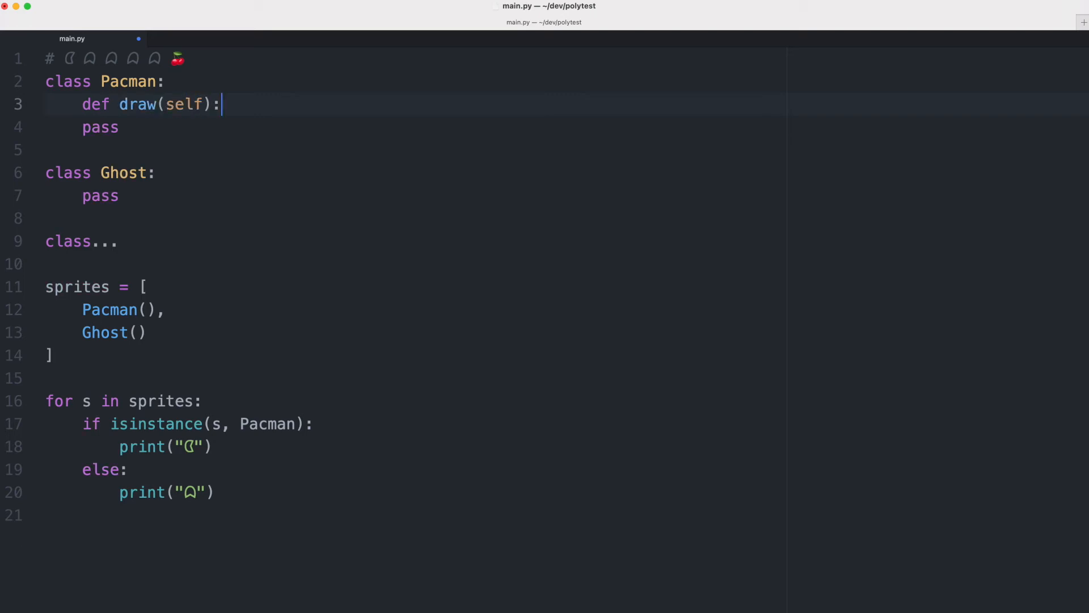
pyautogui.press('enter')
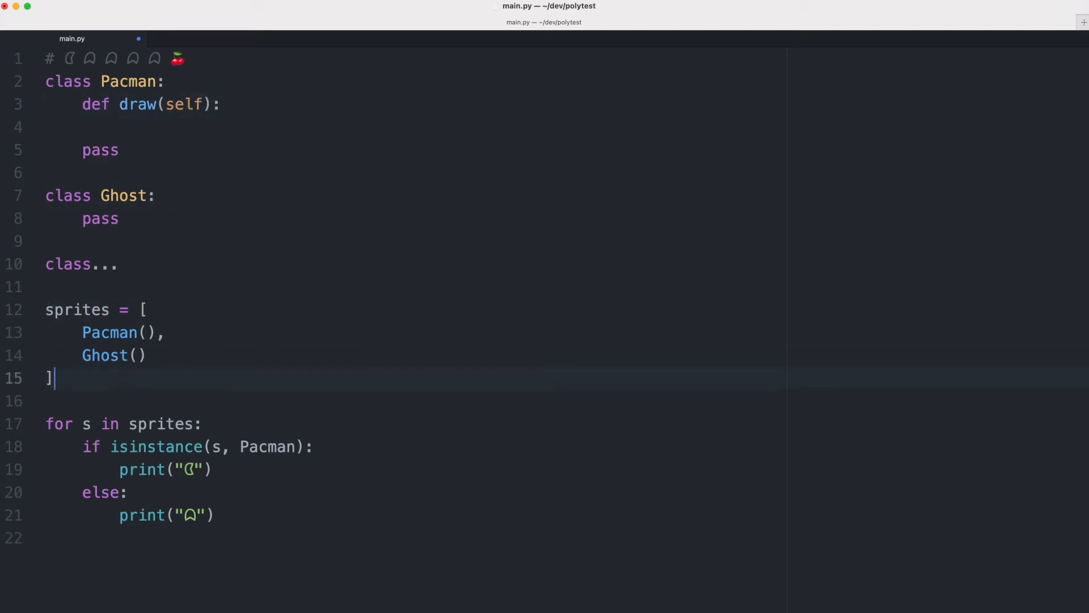
pyautogui.click(164, 470)
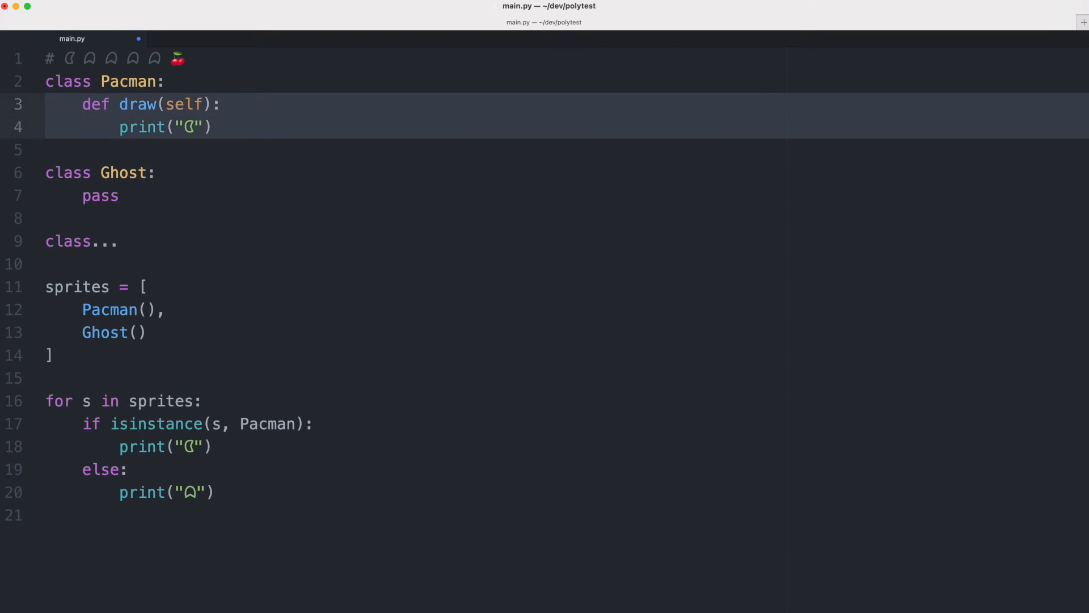
pyautogui.write('def draw(self):')
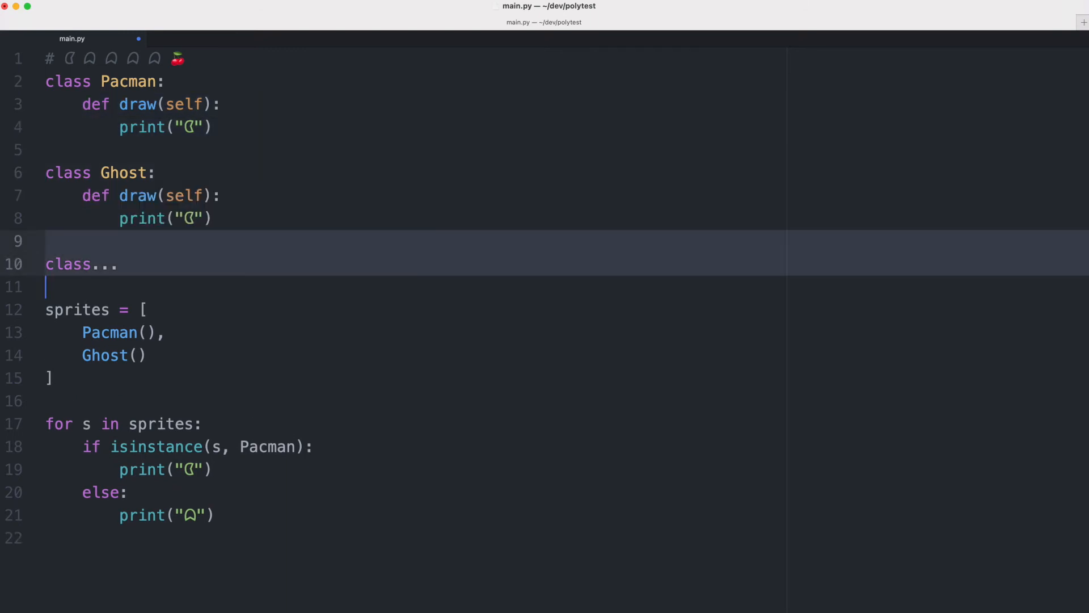
pyautogui.press('Backspace')
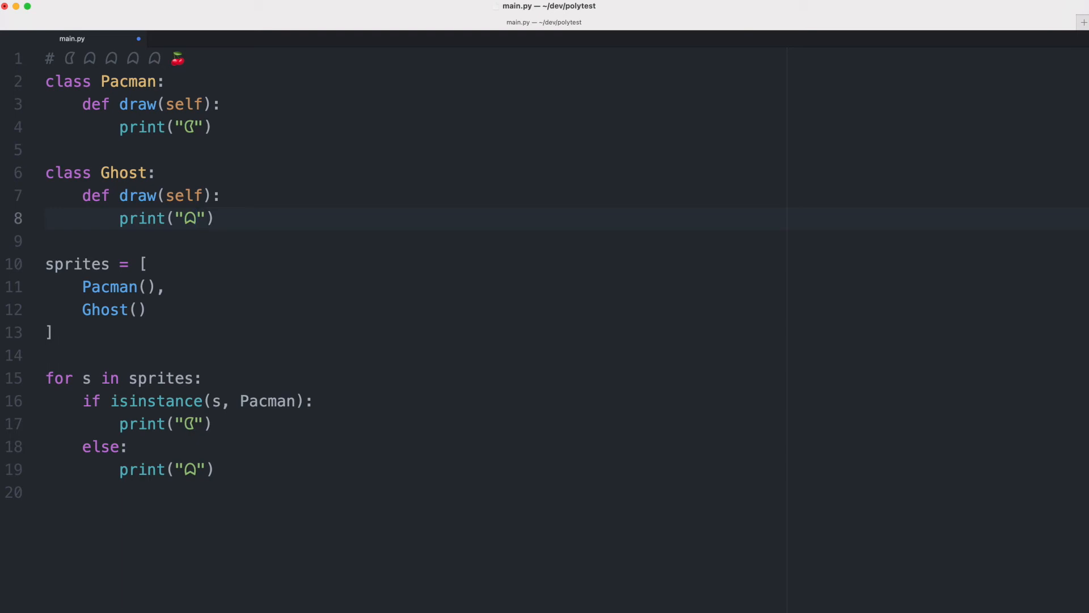
# Replace the loop's if/else prints with a single s.draw() call
pyautogui.click(198, 218)
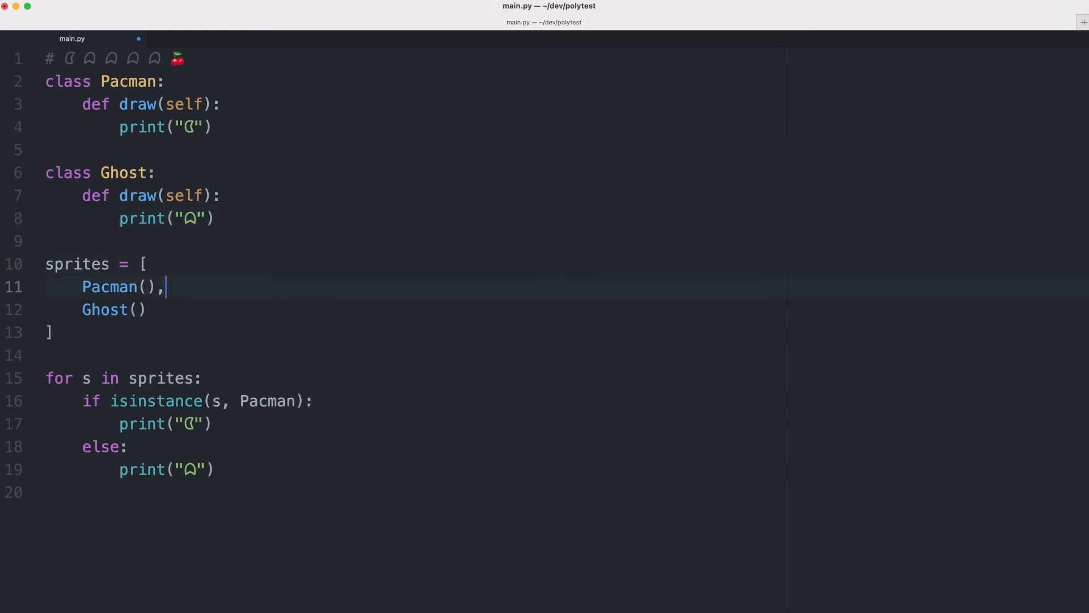
pyautogui.press('Return')
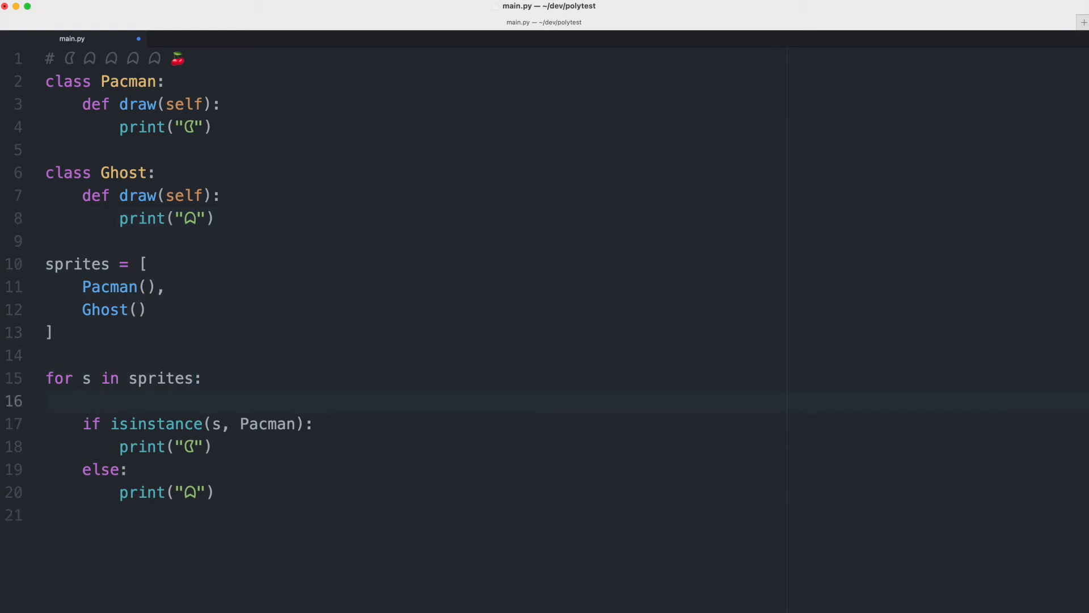
pyautogui.write('s.')
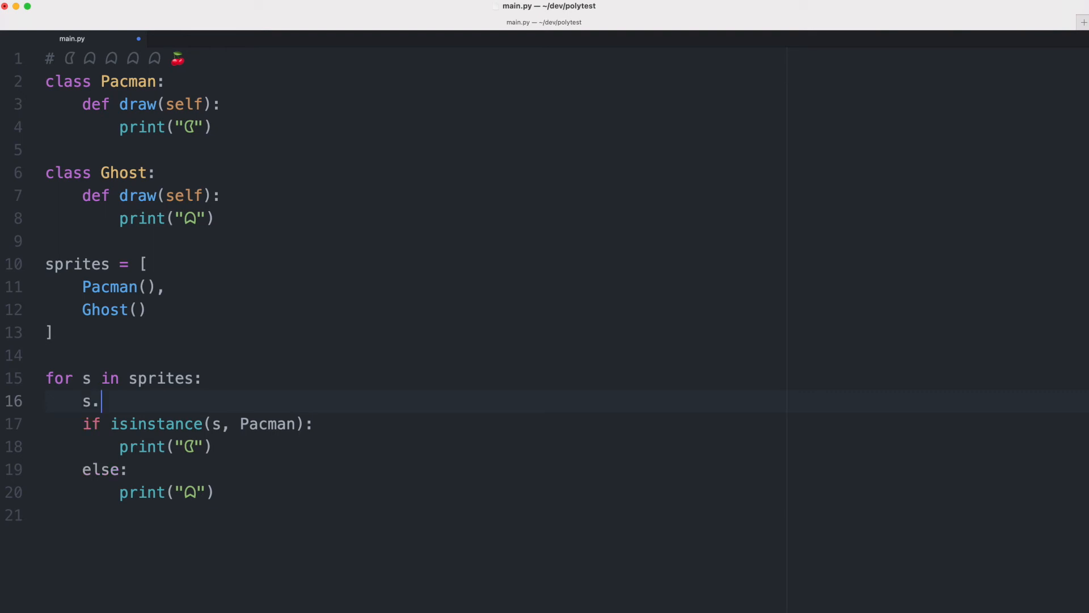
pyautogui.write('draw()')
pyautogui.write('python3 main.py')
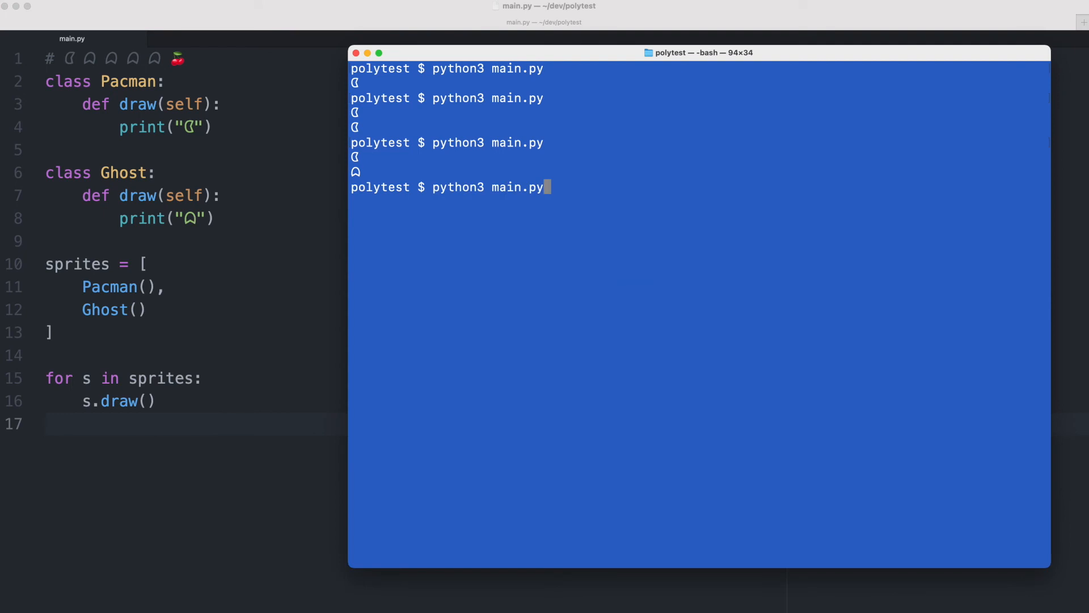
# Run 'python3 main.py' again in Terminal, printing the Pacman then ghost glyph
pyautogui.press('Return')
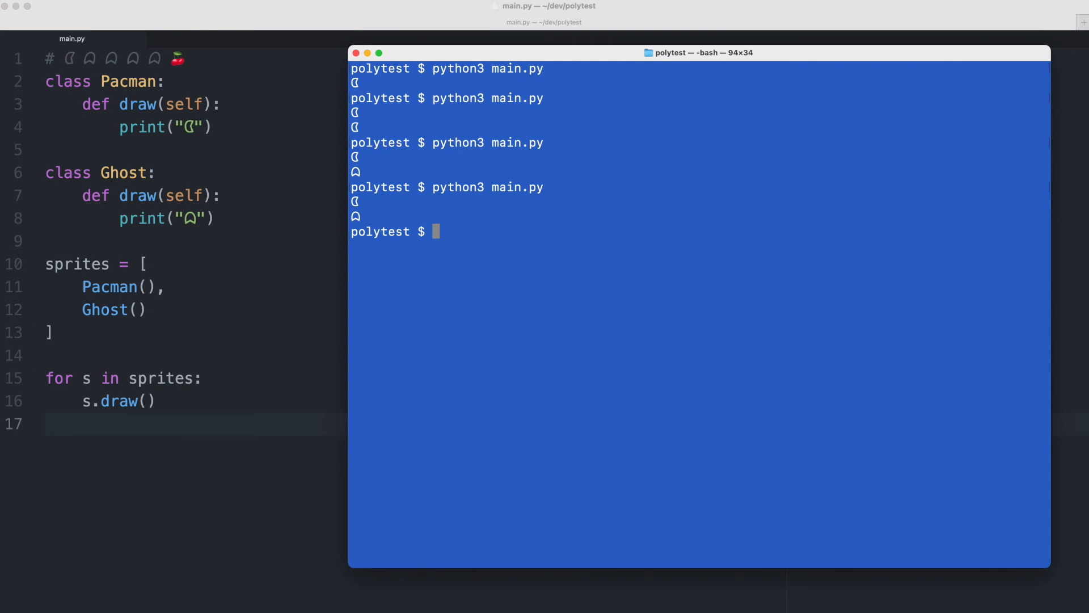
pyautogui.moveTo(109, 270)
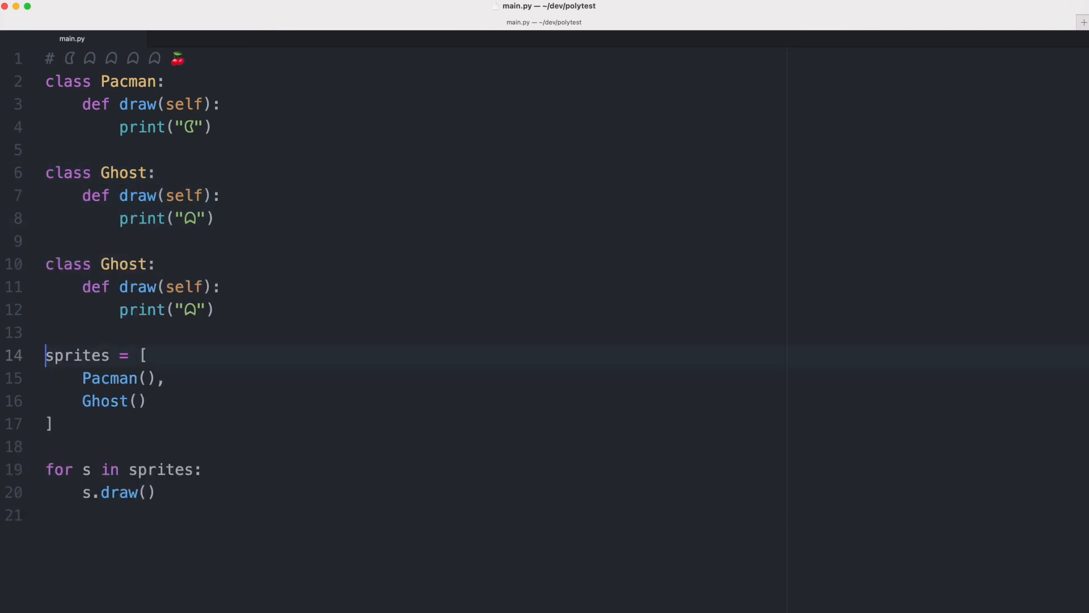
# Rename the duplicate Ghost class to Fruit and add Fruit() to the sprites list
pyautogui.doubleClick(124, 264)
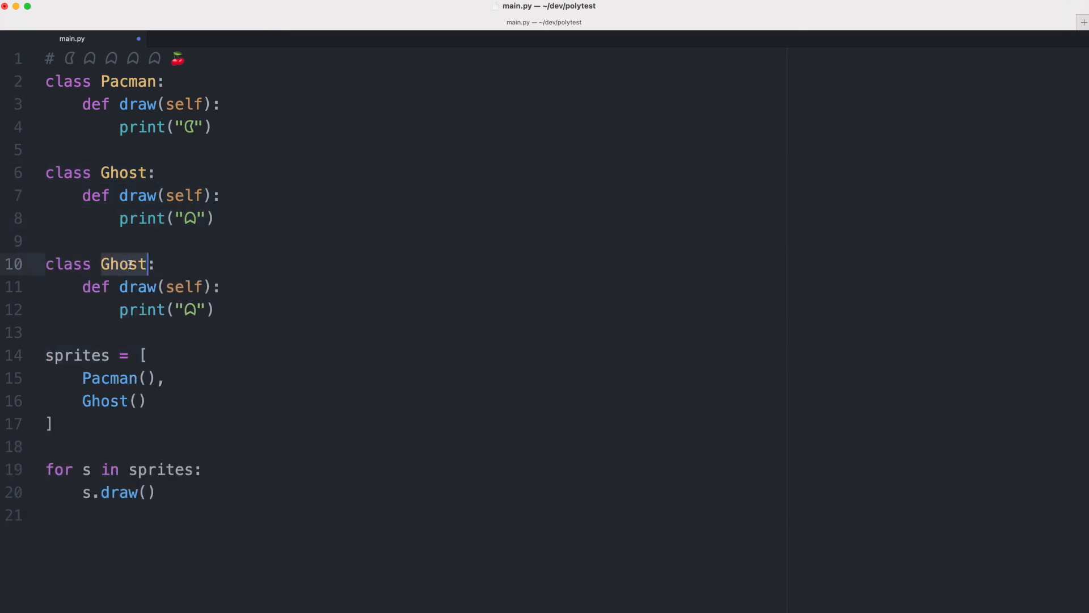
pyautogui.write('Fruit')
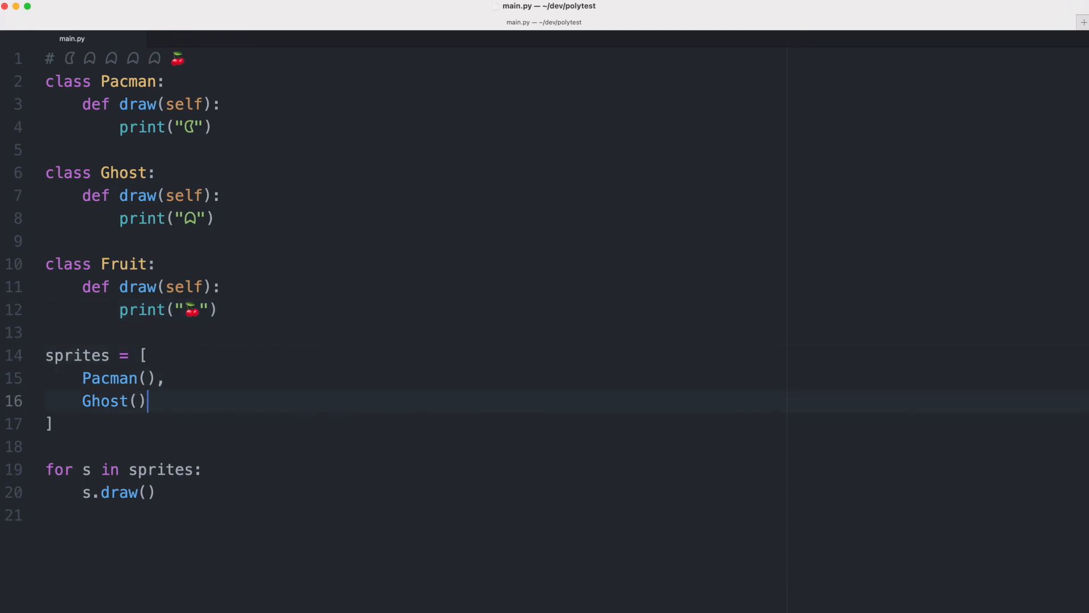
pyautogui.write(',')
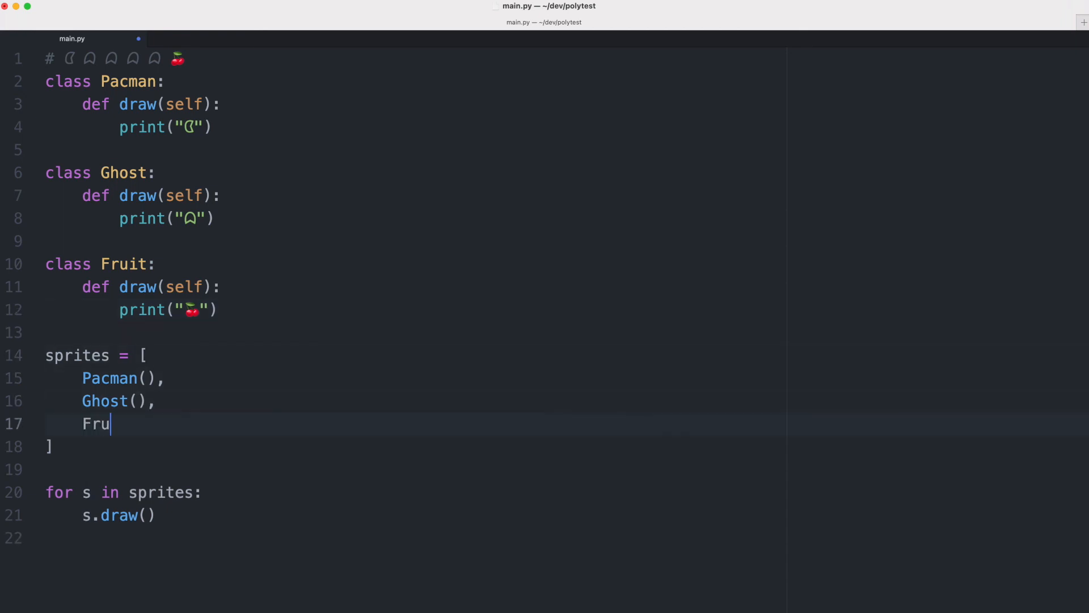
pyautogui.write('it()')
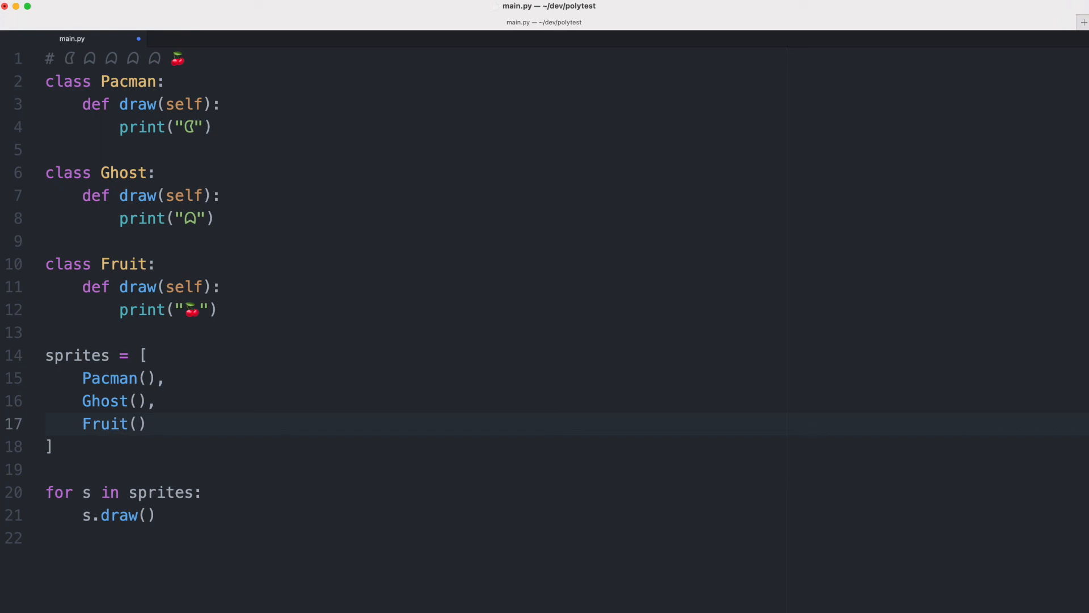